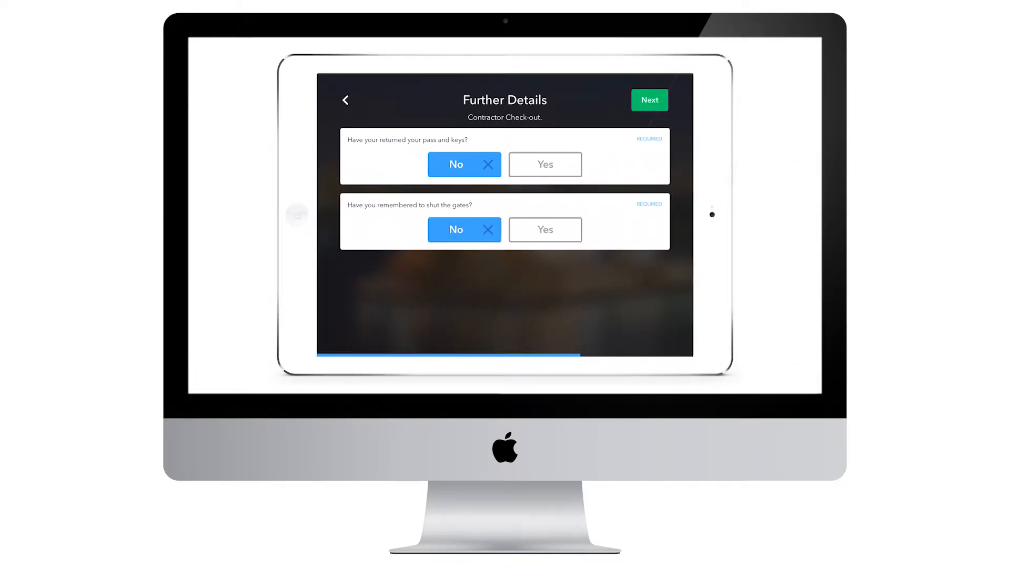
Open Sine Demonstration HQ's Check-out Forms settings, showing the 'Contractor Check-out.' form title.
left_click(545, 164)
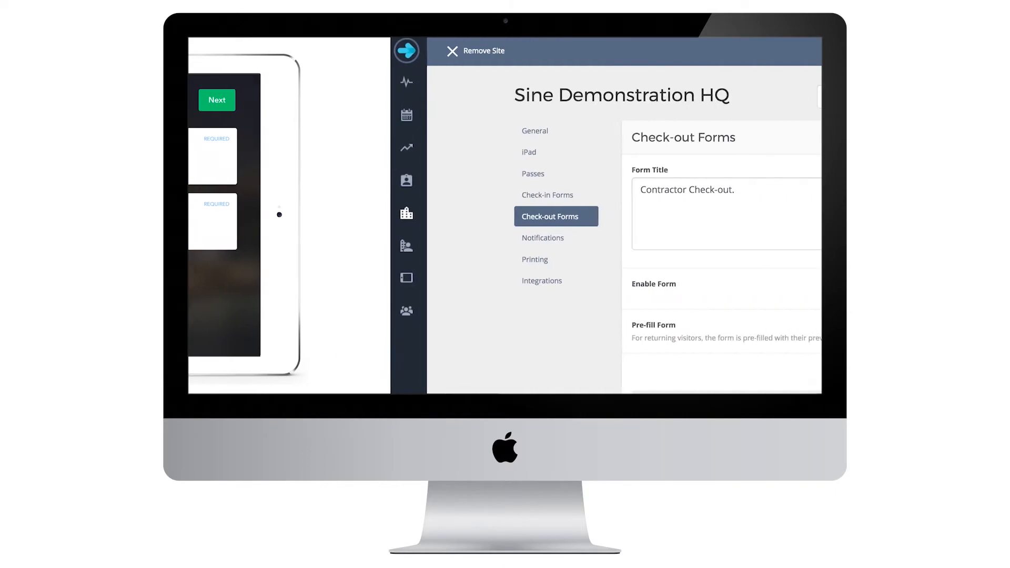
scroll("down", 3)
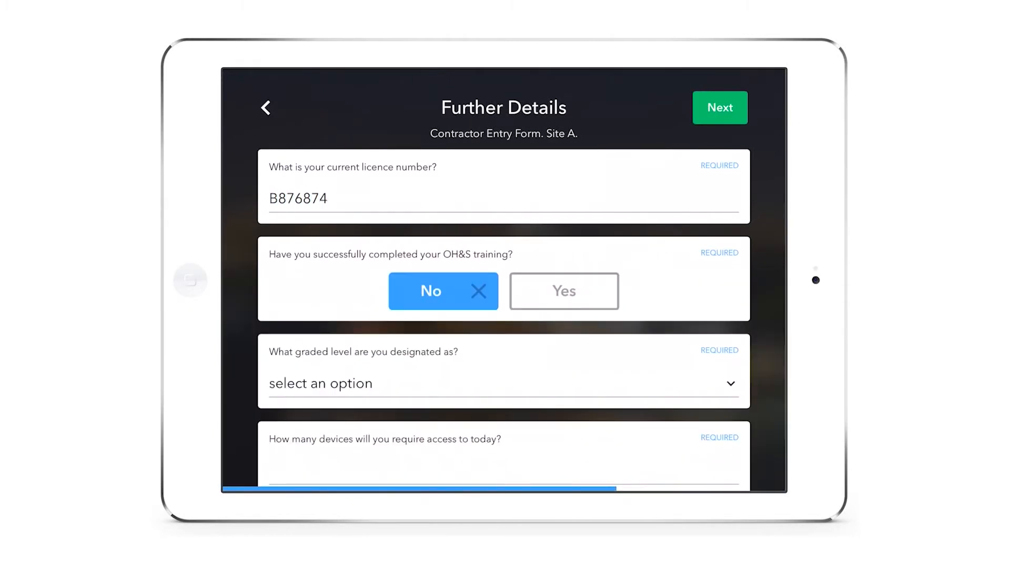
Enter 3 in the Contractor Entry Form's Further Details and scroll to the signed terms.
type("3")
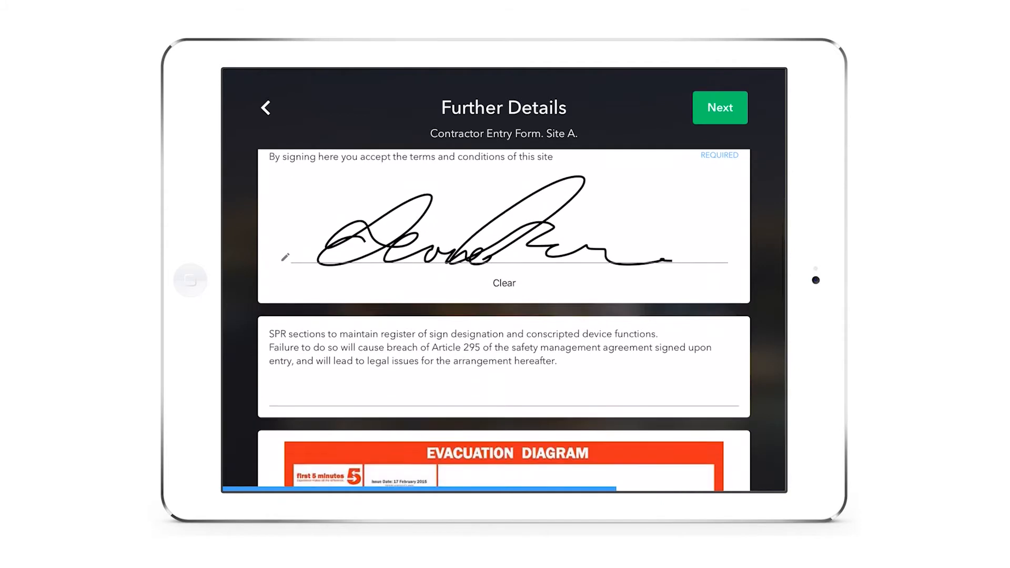
scroll("down", 3)
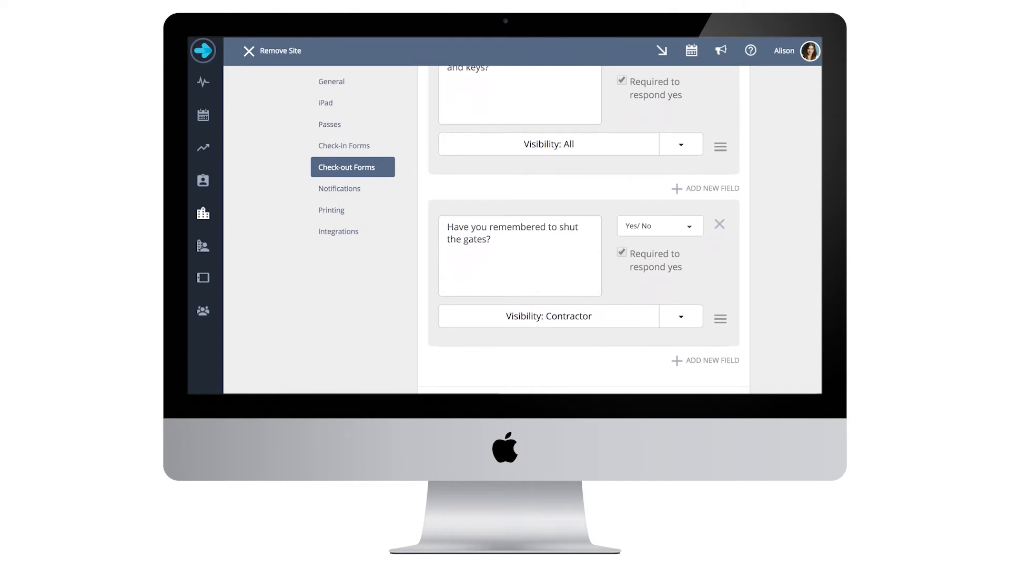
Save the check-out form with the shut-the-gates question requiring Yes, visible to contractors.
scroll("down", 3)
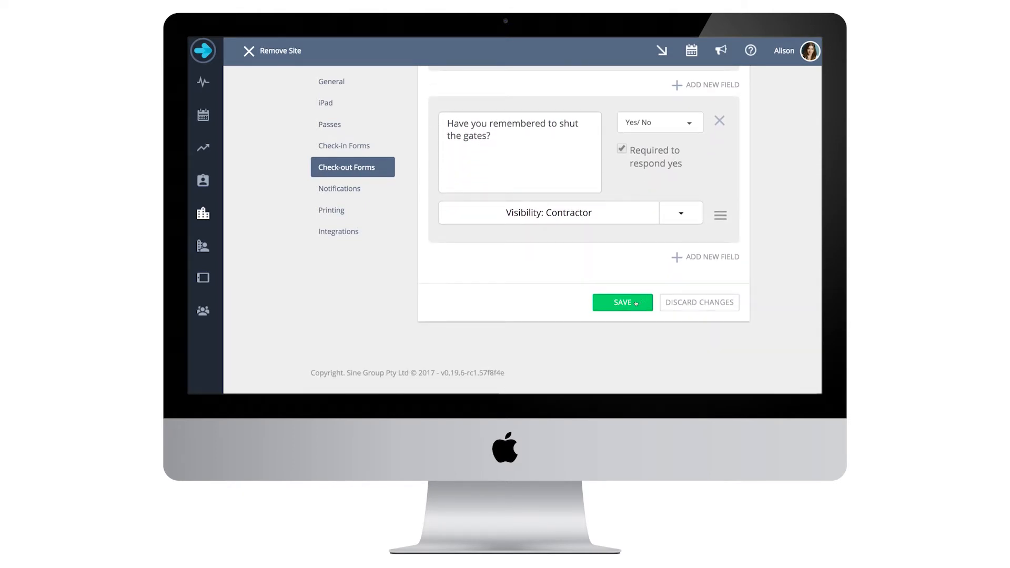
left_click(621, 303)
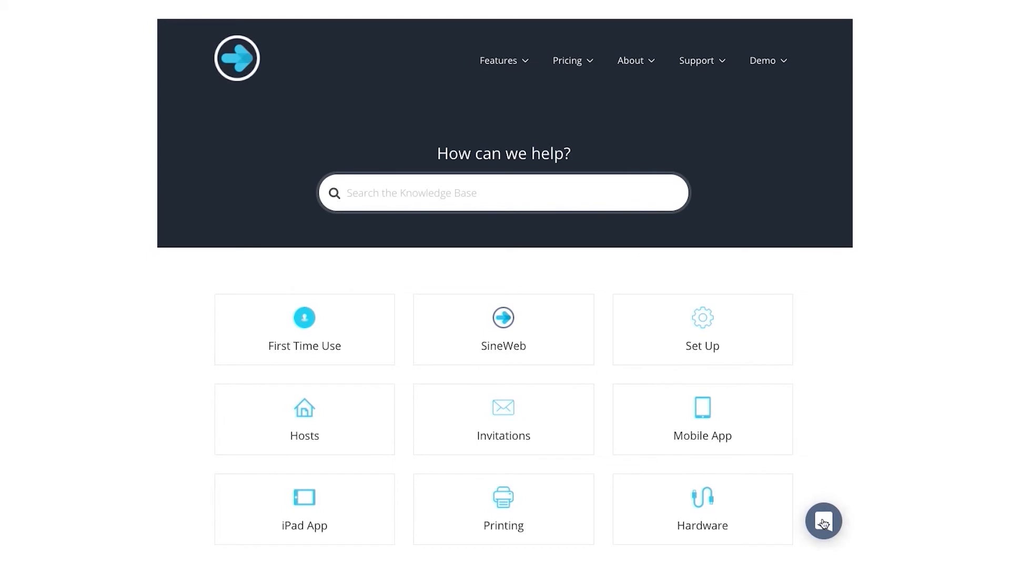
Start a live support chat using the Help Center's bottom-right chat bubble.
left_click(823, 521)
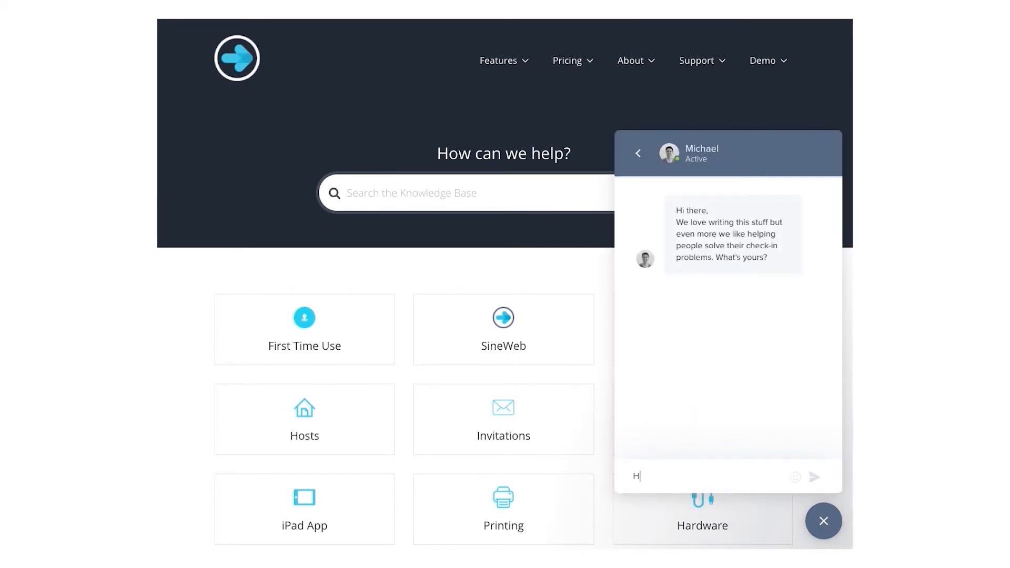